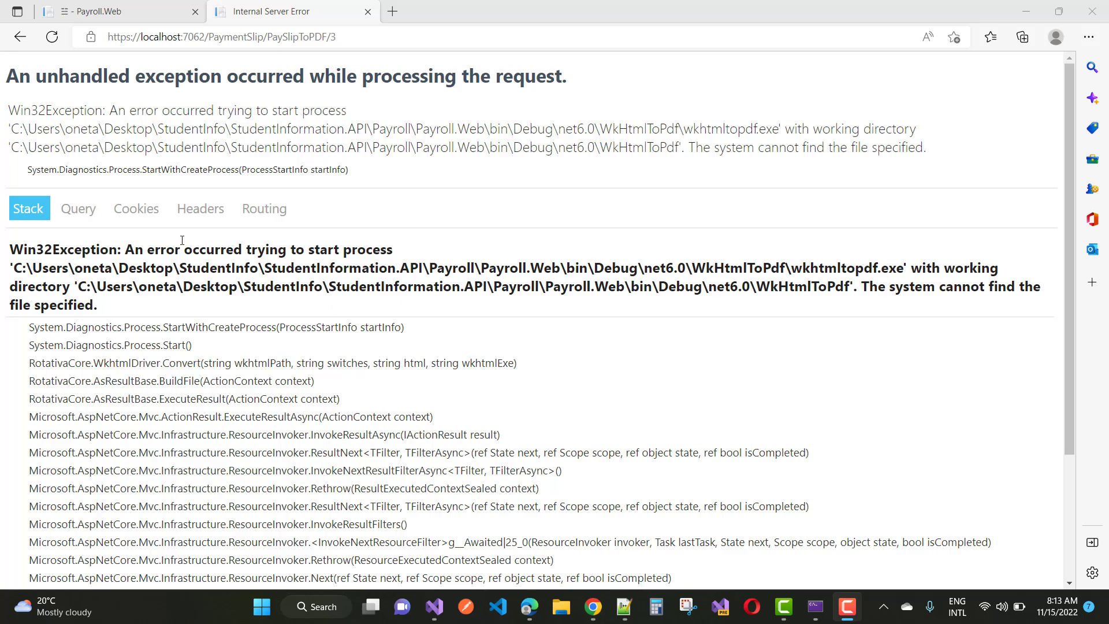
mouse_move(352, 93)
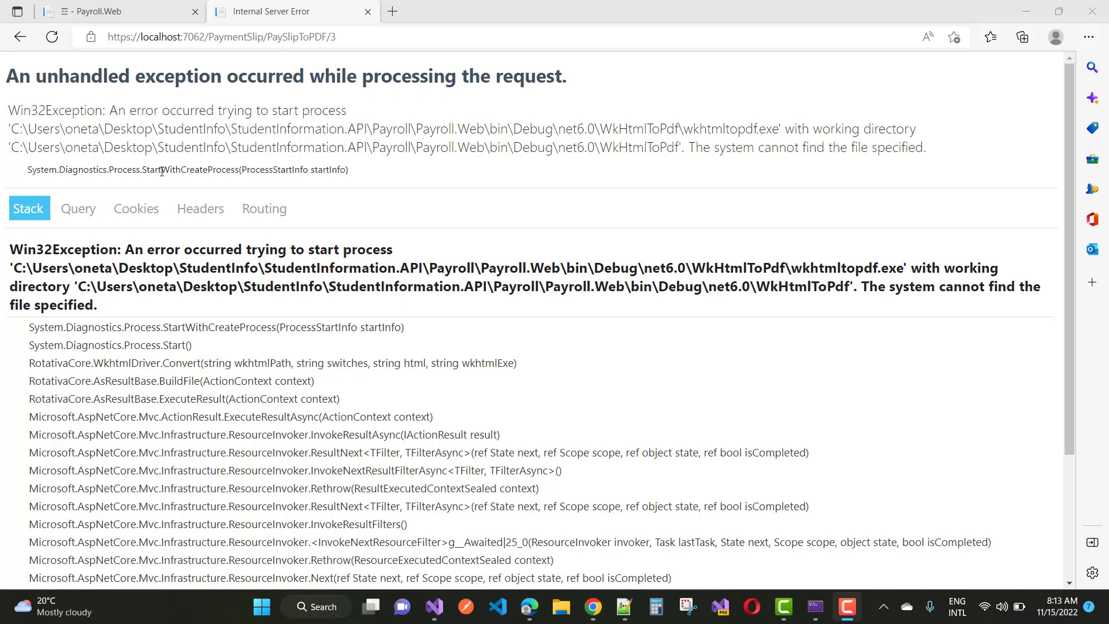
mouse_move(100, 114)
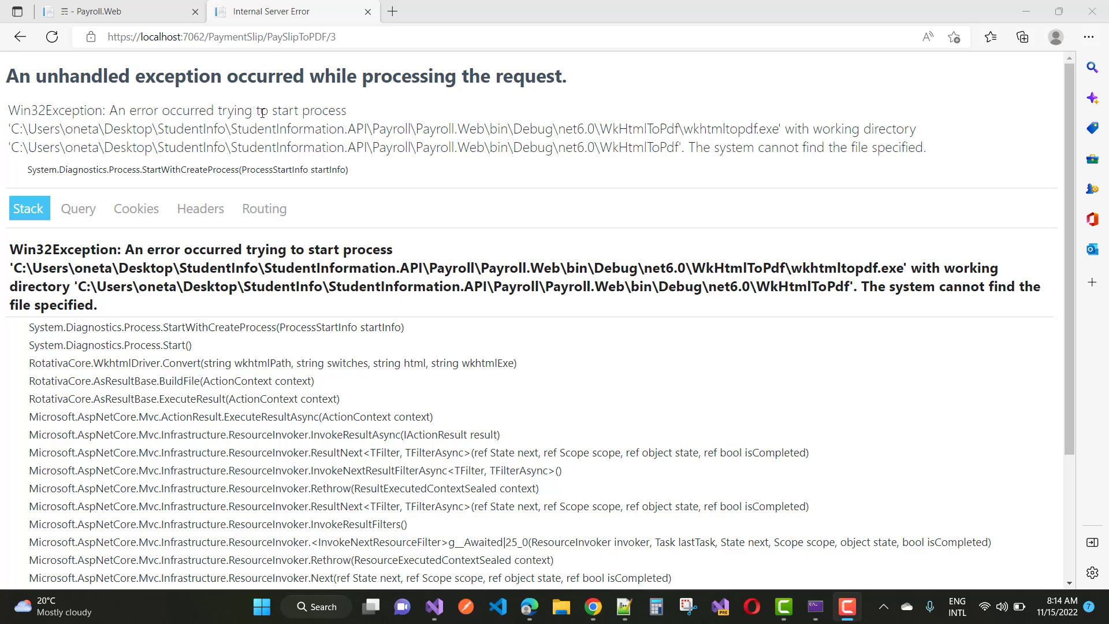
mouse_move(34, 136)
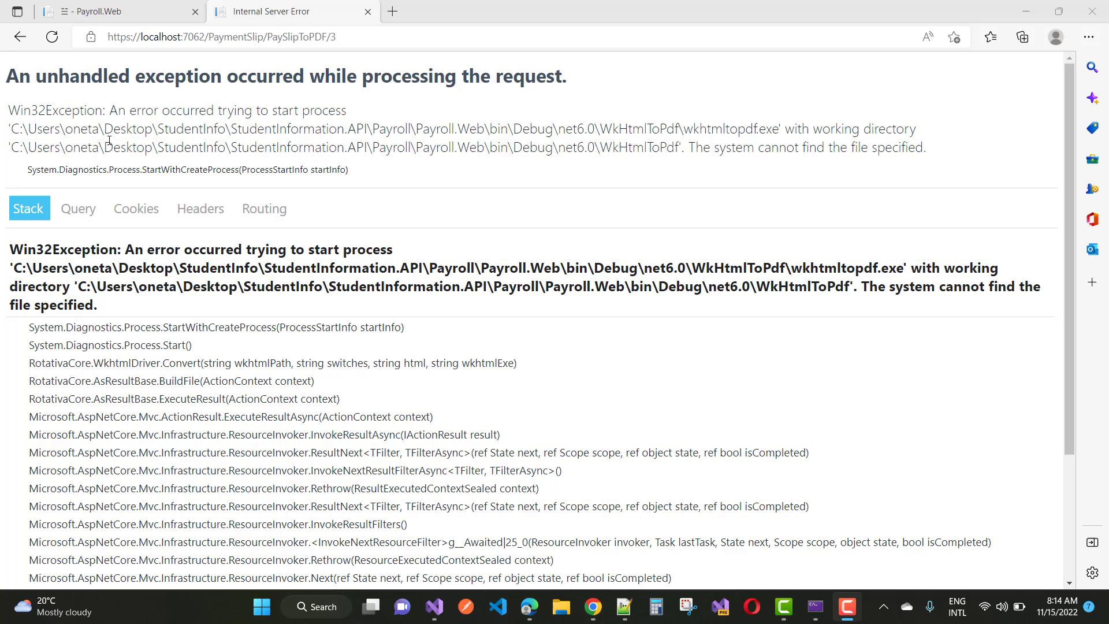
mouse_move(353, 136)
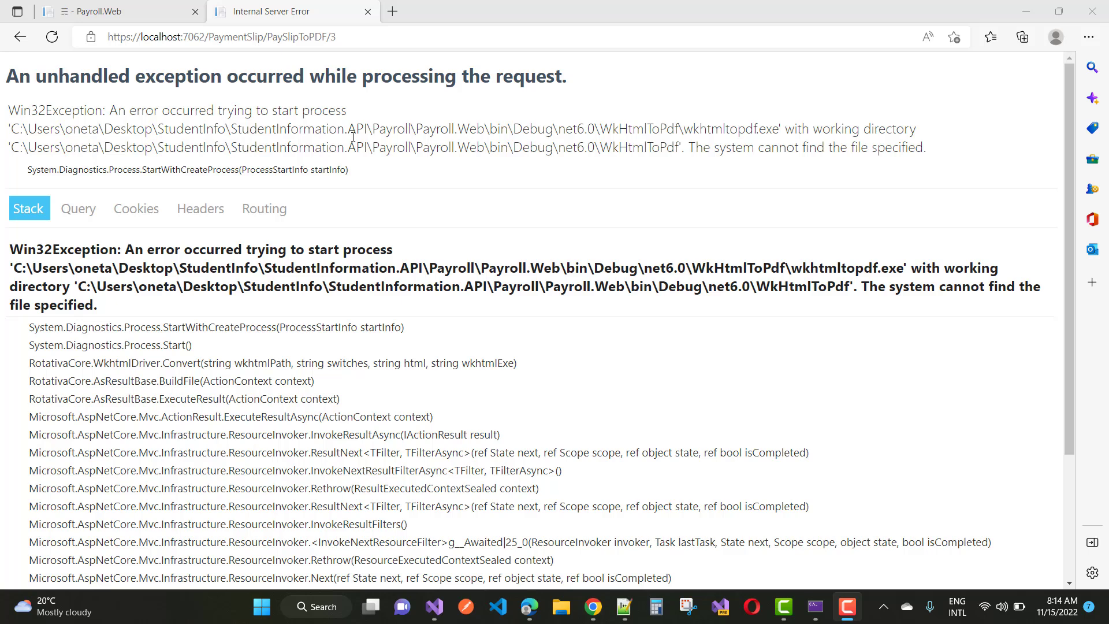
mouse_move(532, 131)
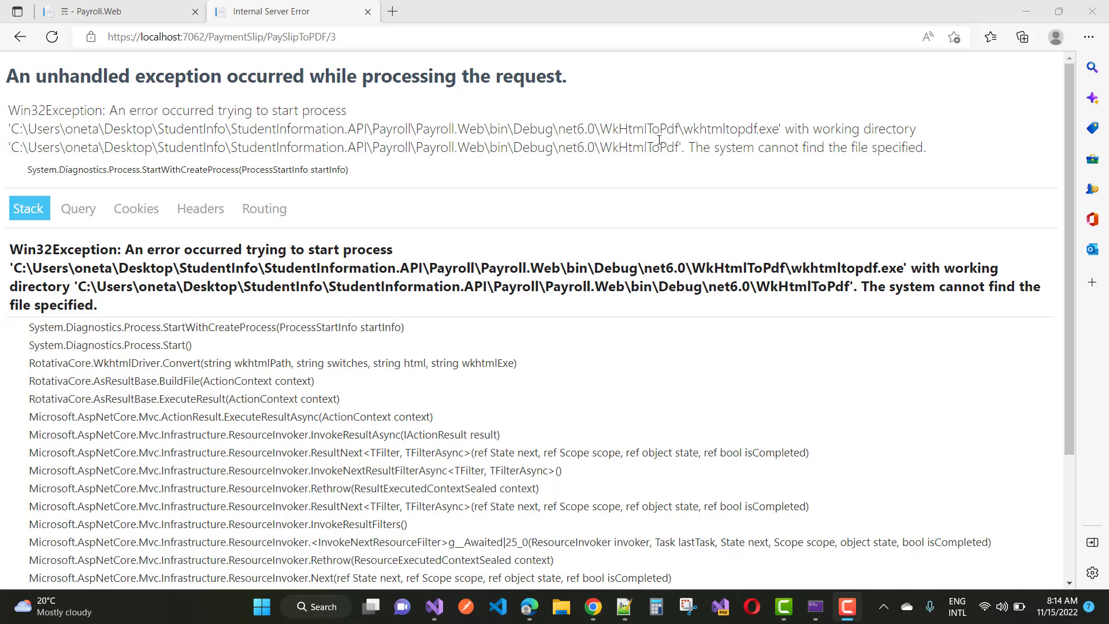
mouse_move(826, 127)
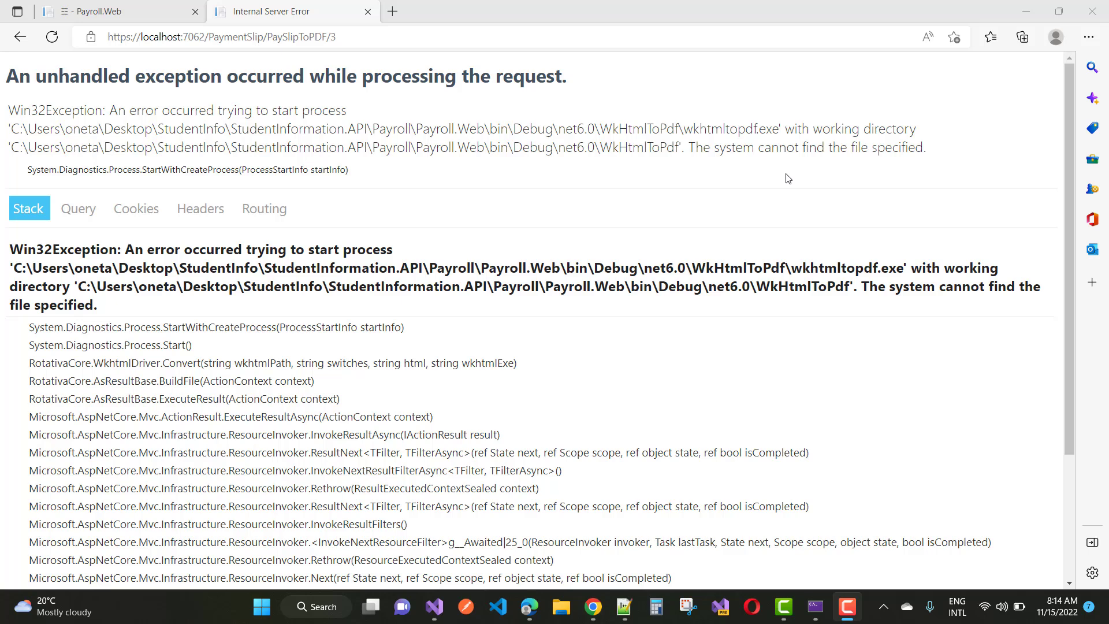
mouse_move(658, 175)
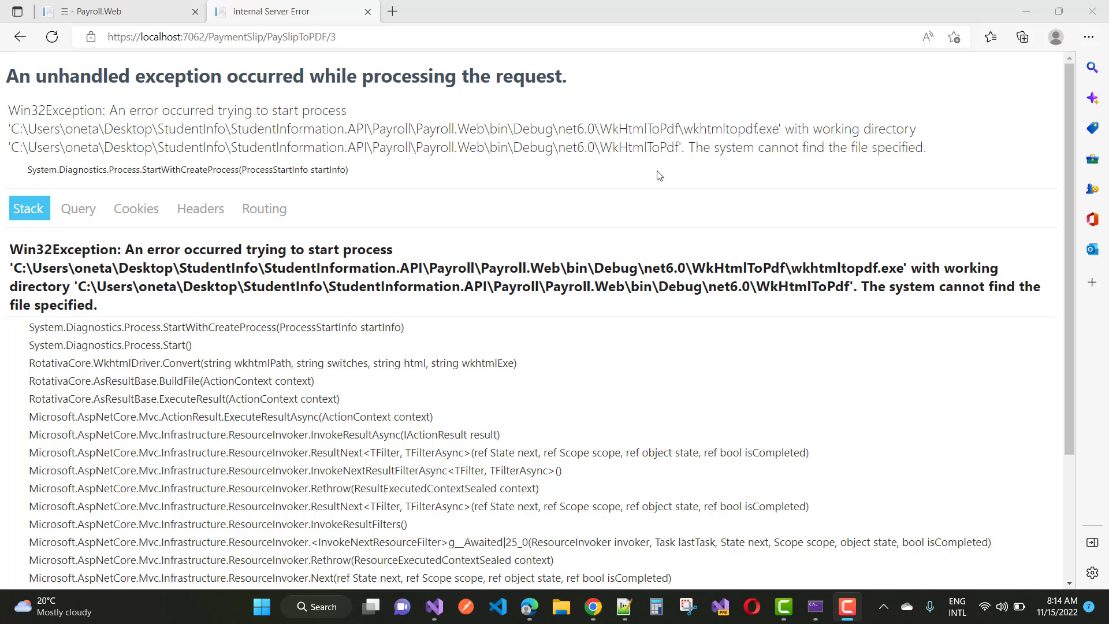
mouse_move(531, 444)
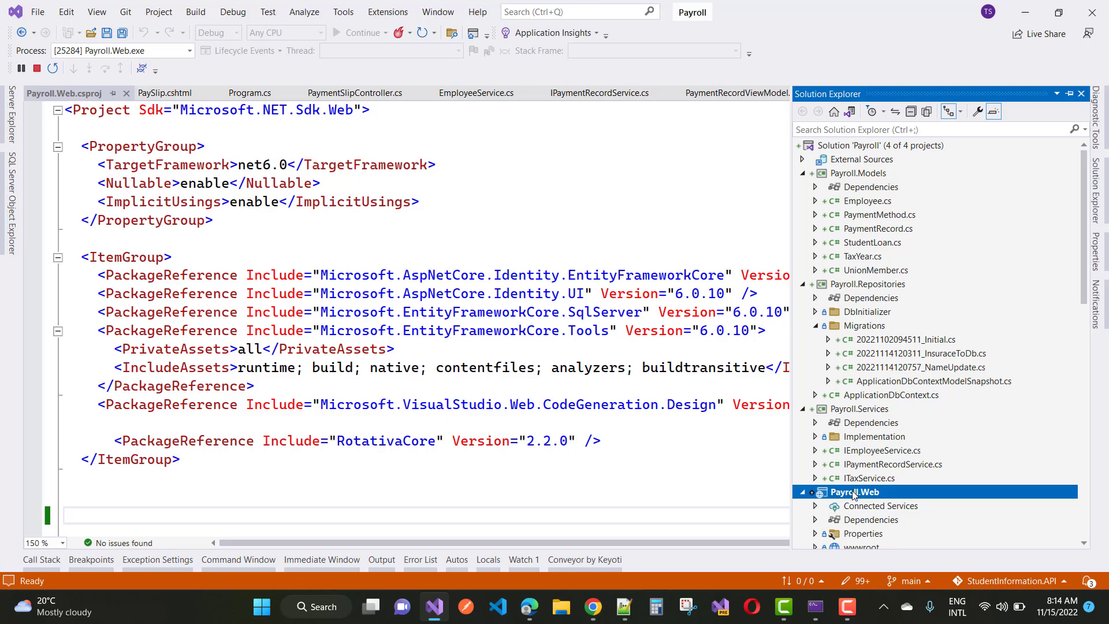
Add blank lines after the package-reference ItemGroup in Payroll.Web.csproj, then switch to Notepad++
right_click(851, 491)
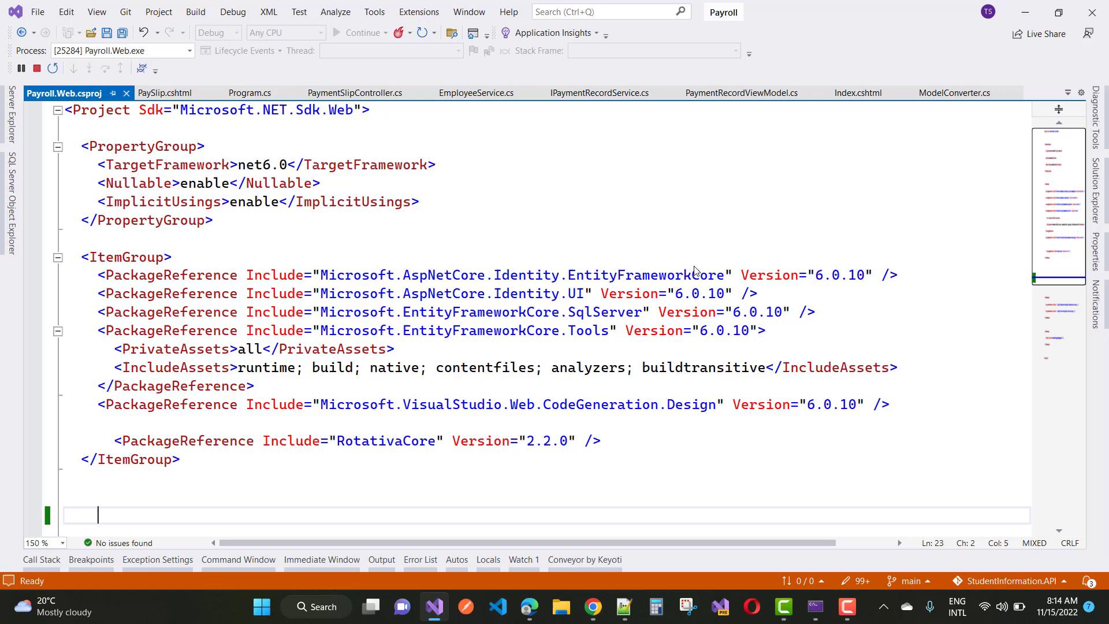
scroll("down", 3)
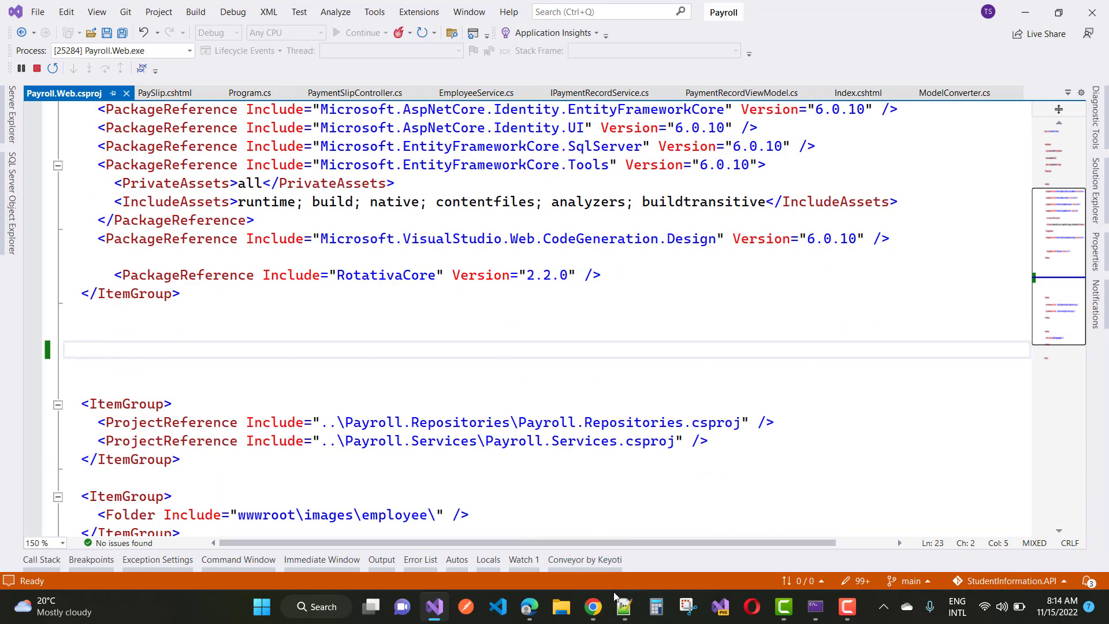
left_click(623, 607)
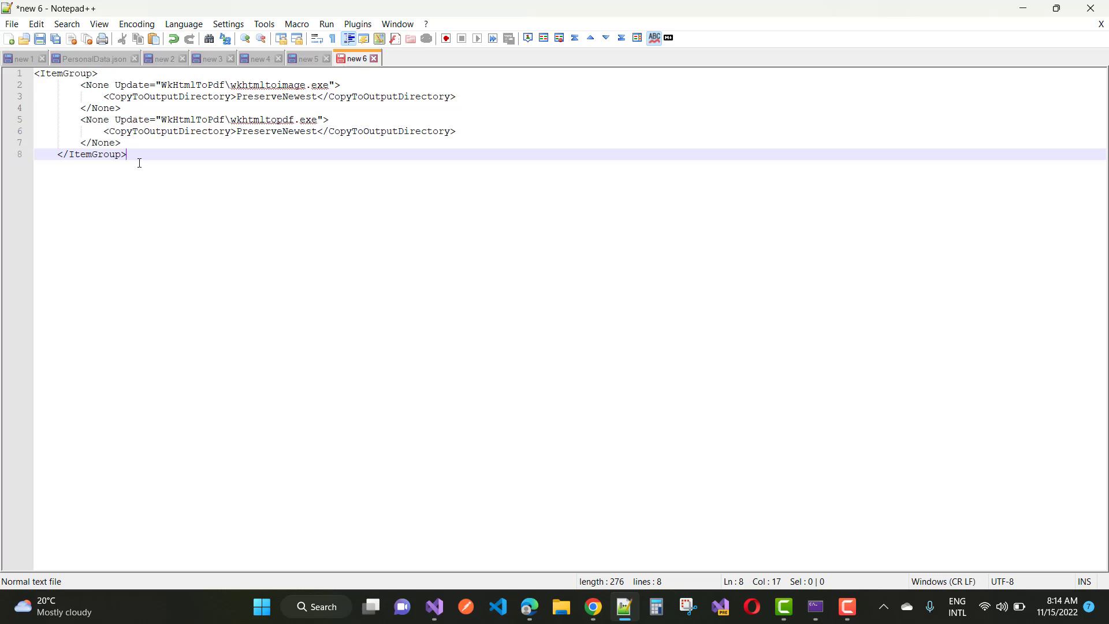
Select and copy the wkhtmltoimage/wkhtmltopdf copy-to-output ItemGroup snippet
key("ctrl+a")
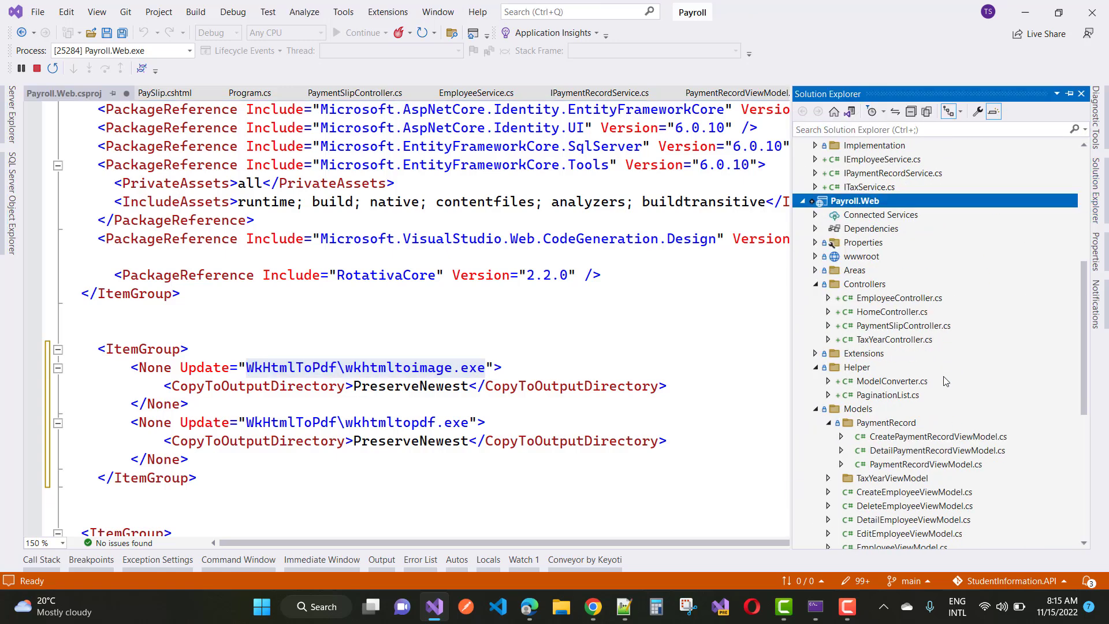
Paste the wkhtml ItemGroup into Payroll.Web.csproj, save it, and relaunch the site
scroll("down", 3)
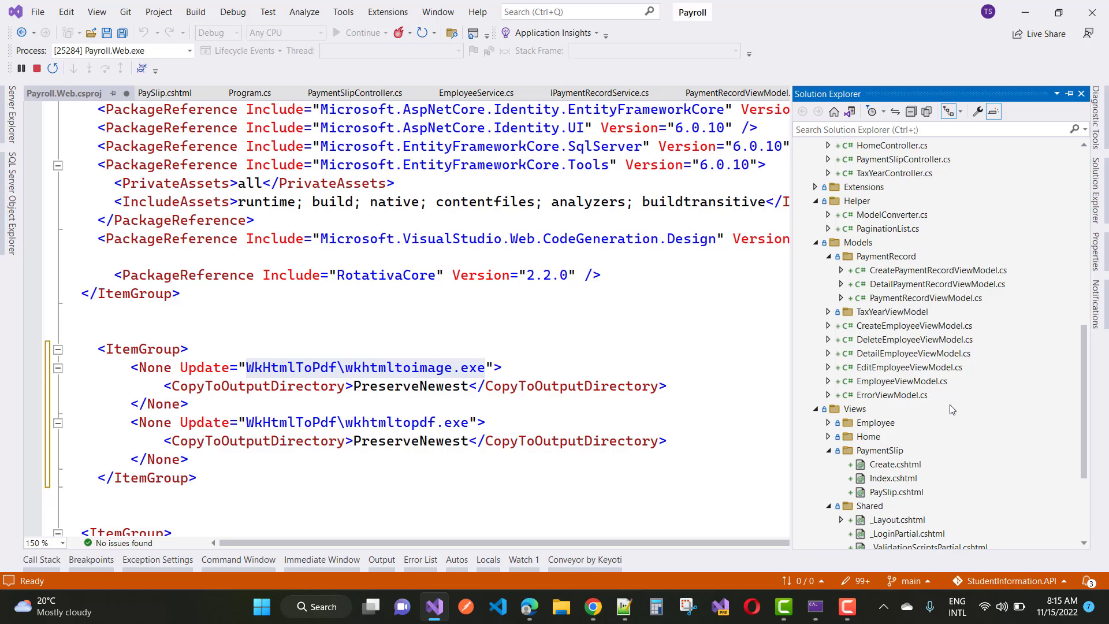
scroll("down", 3)
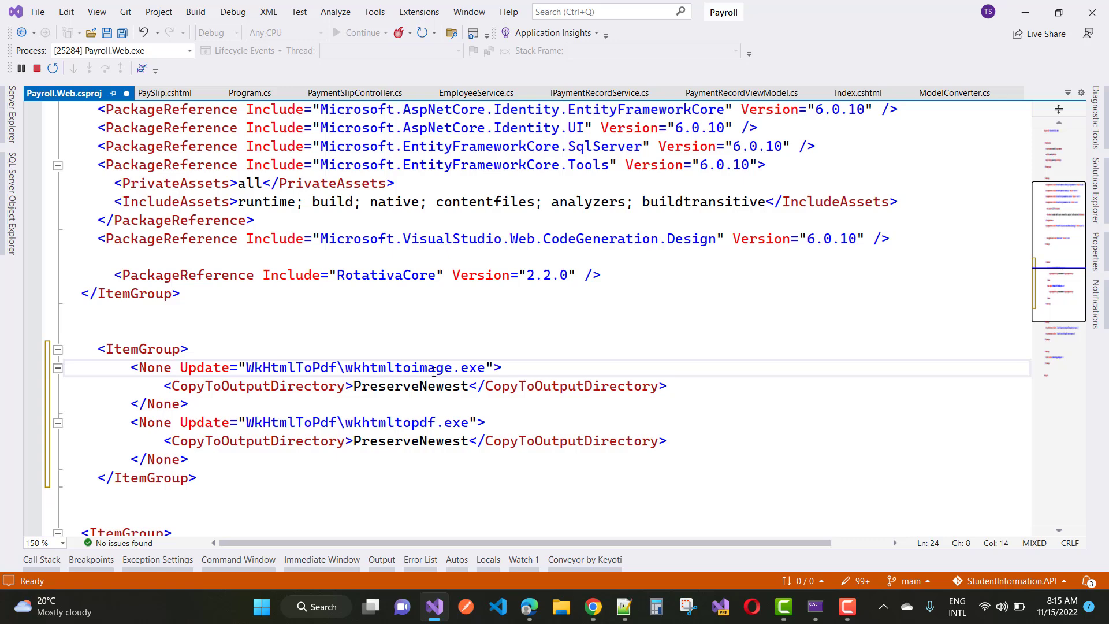
mouse_move(389, 429)
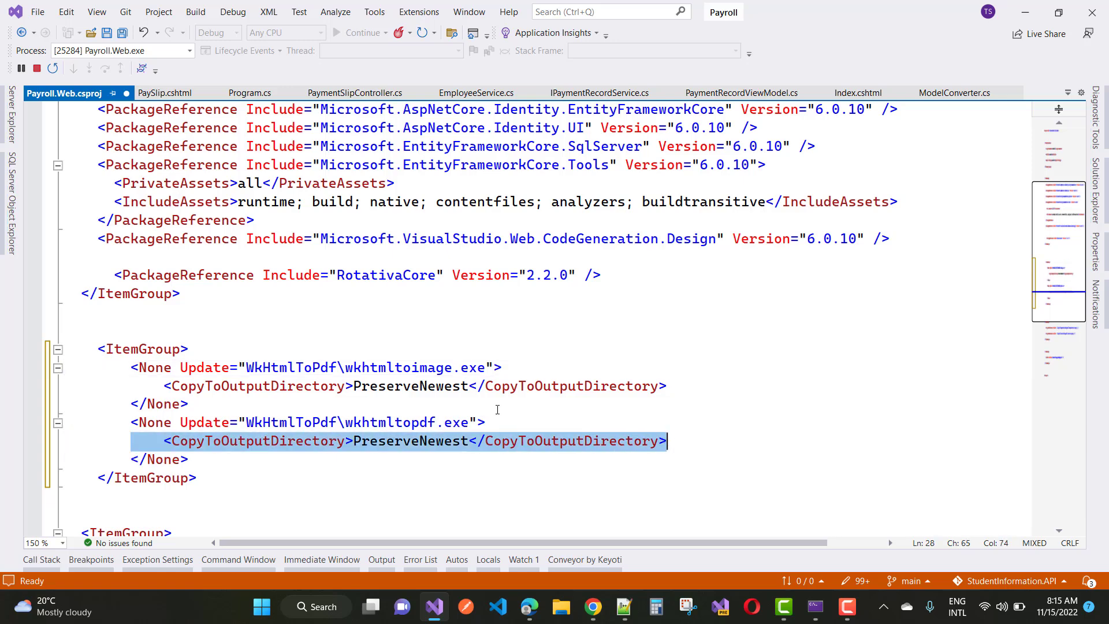
mouse_move(199, 409)
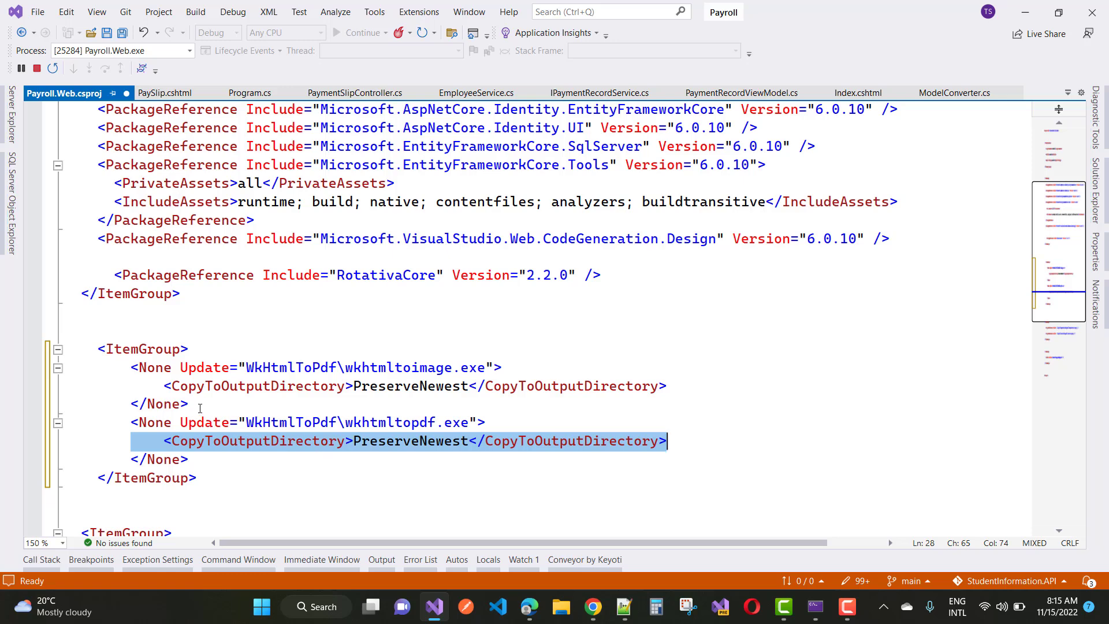
mouse_move(224, 339)
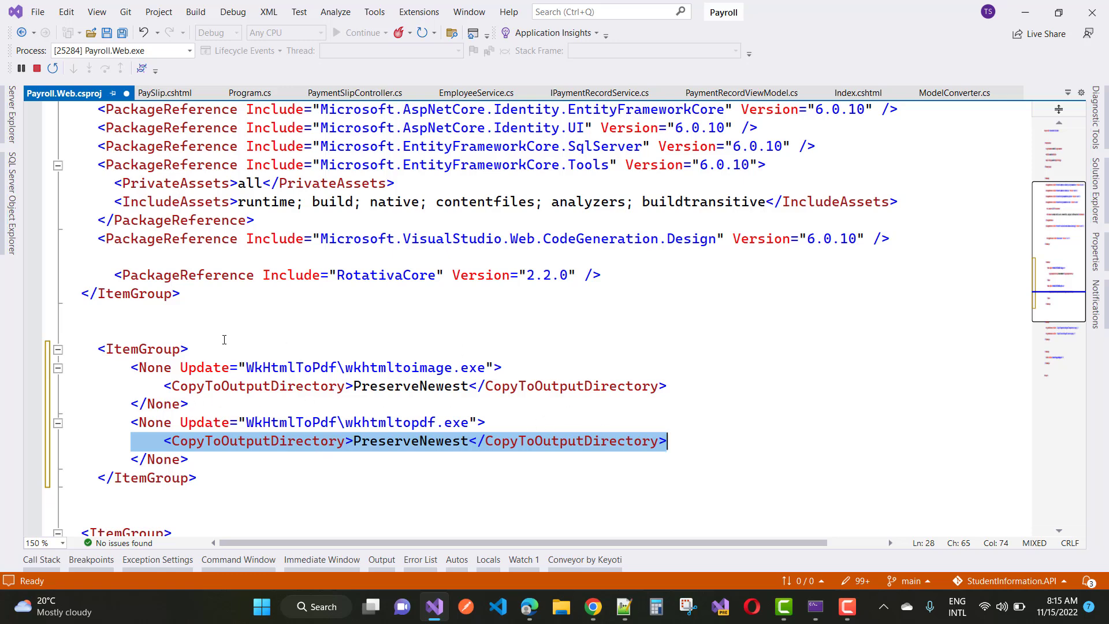
key("ctrl+s")
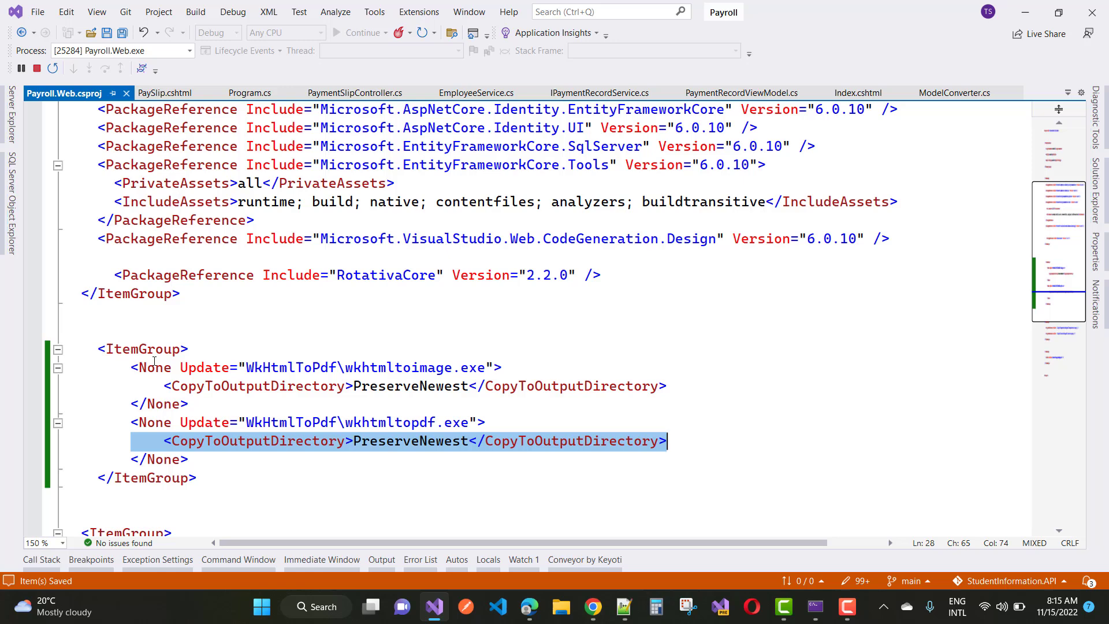
left_click(37, 69)
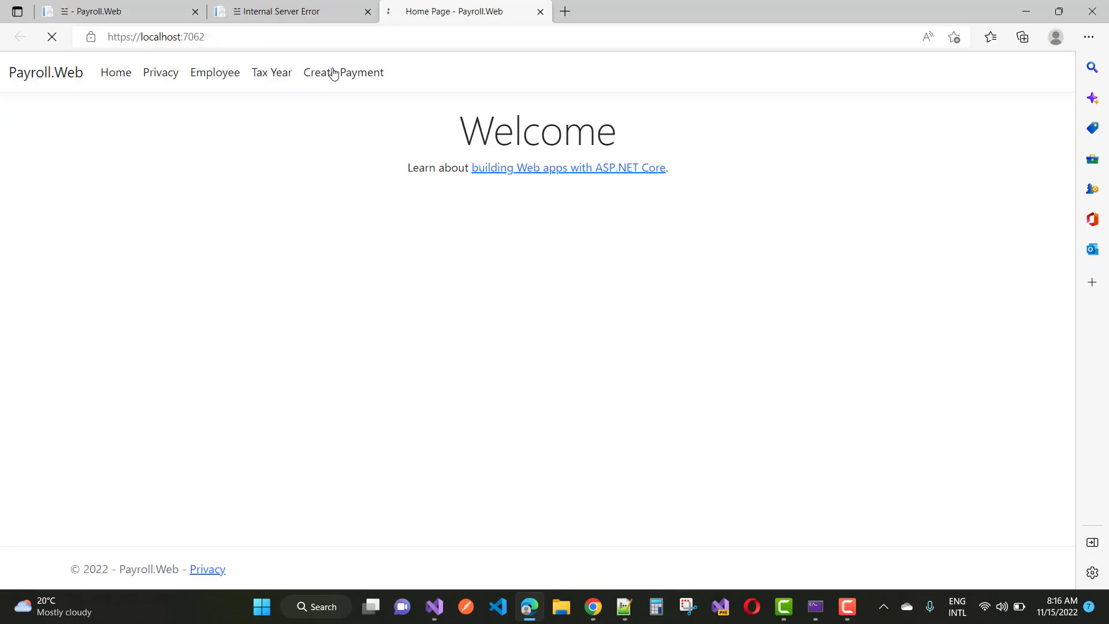
Open localhost:7062/PaymentSlip and download Bill's Payslip Pdf
left_click(343, 72)
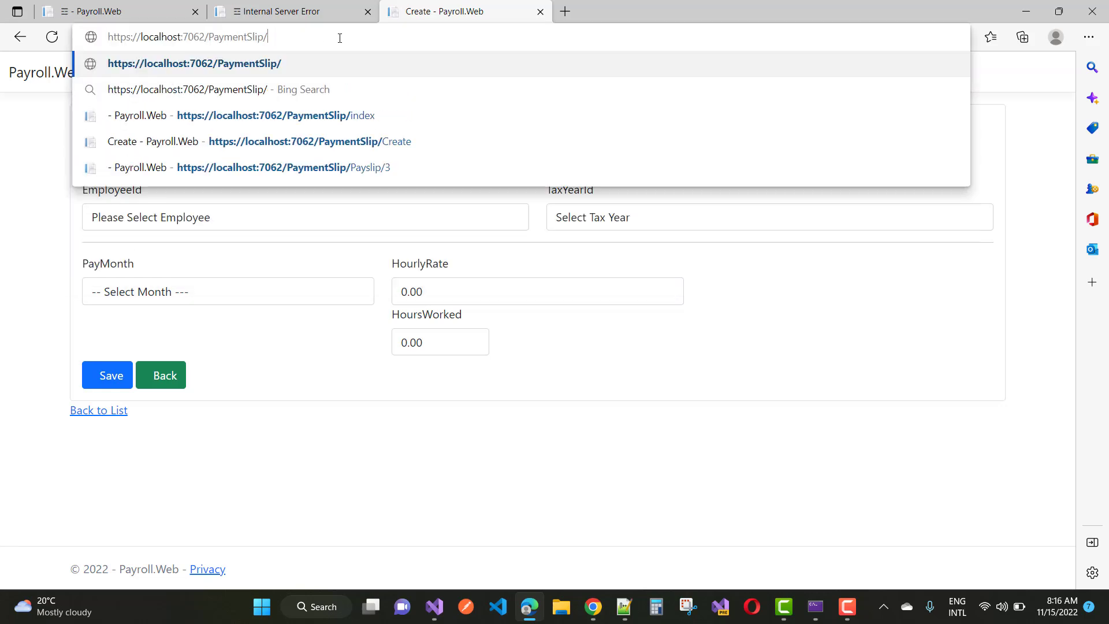
key("Enter")
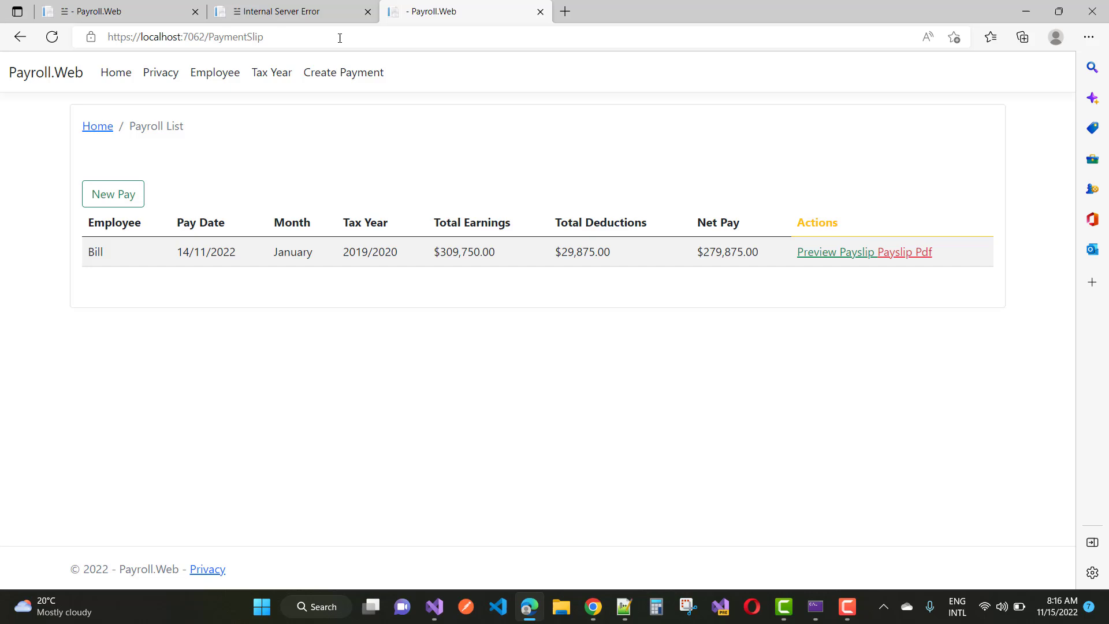
left_click(891, 252)
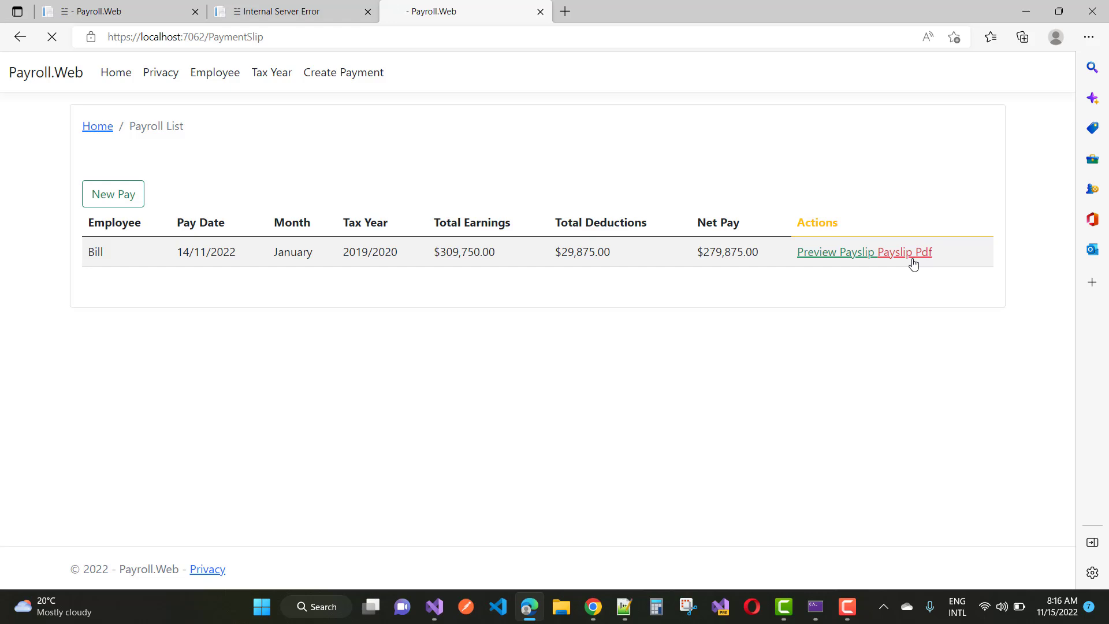
left_click(917, 251)
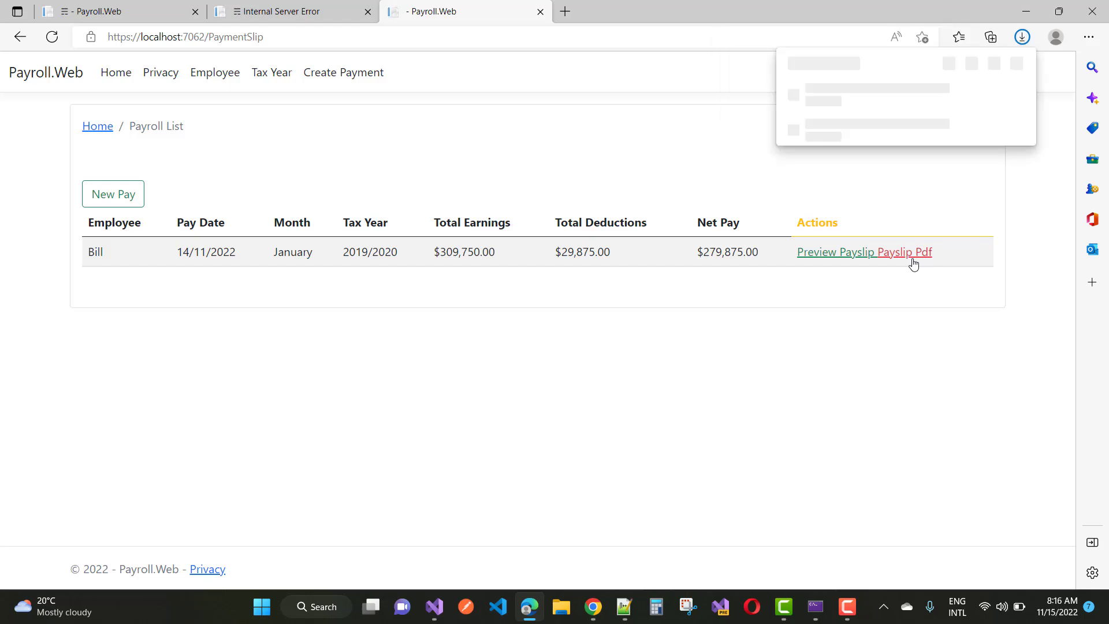